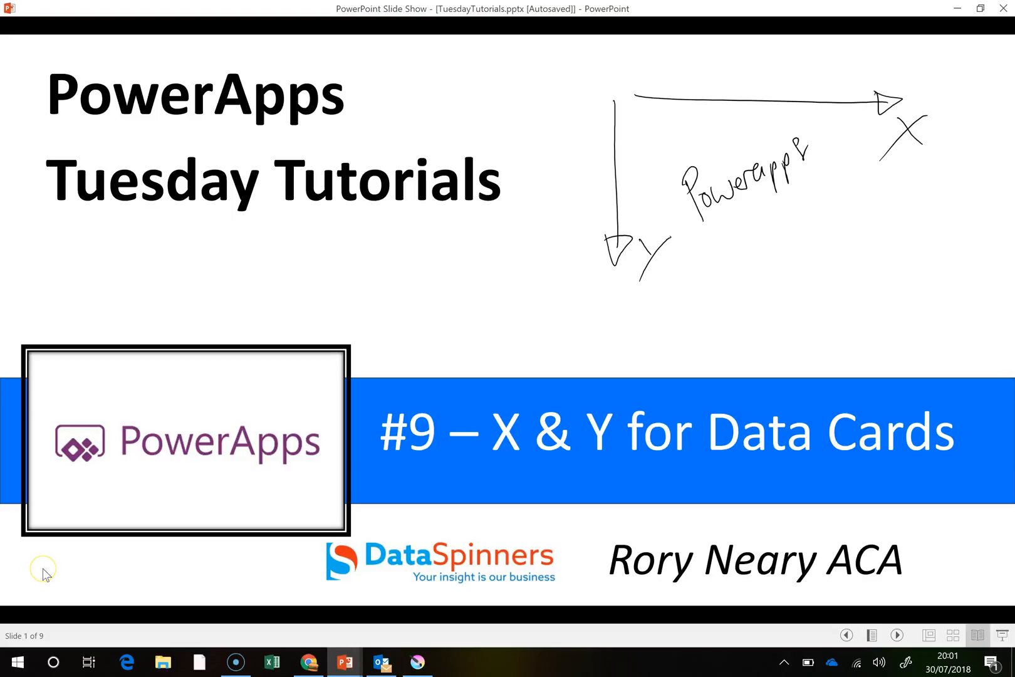
pyautogui.moveTo(56, 524)
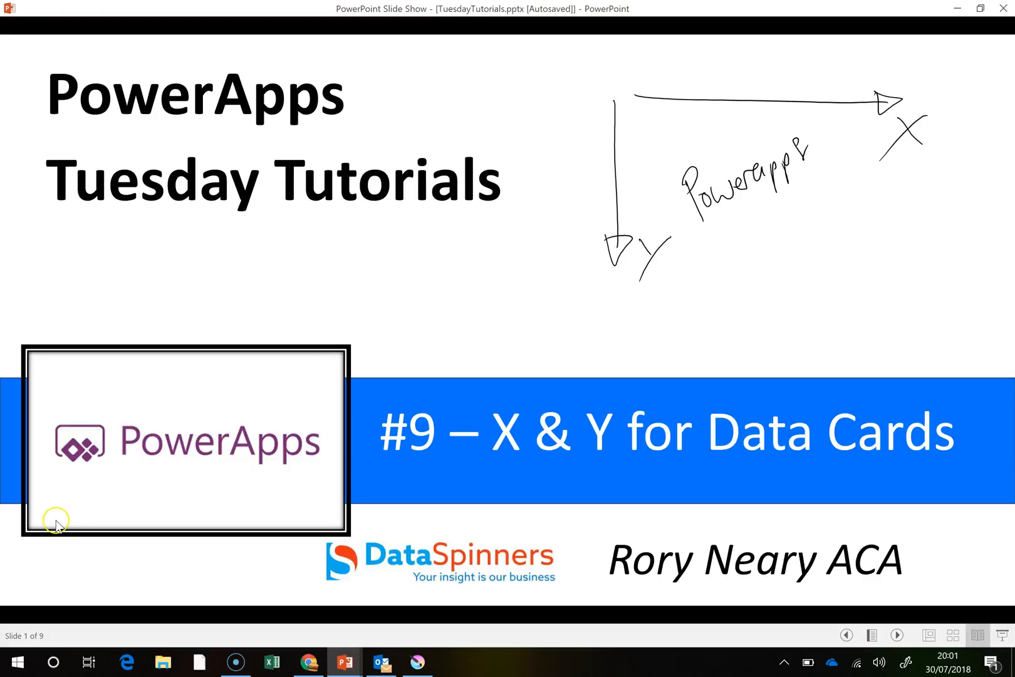
pyautogui.moveTo(178, 656)
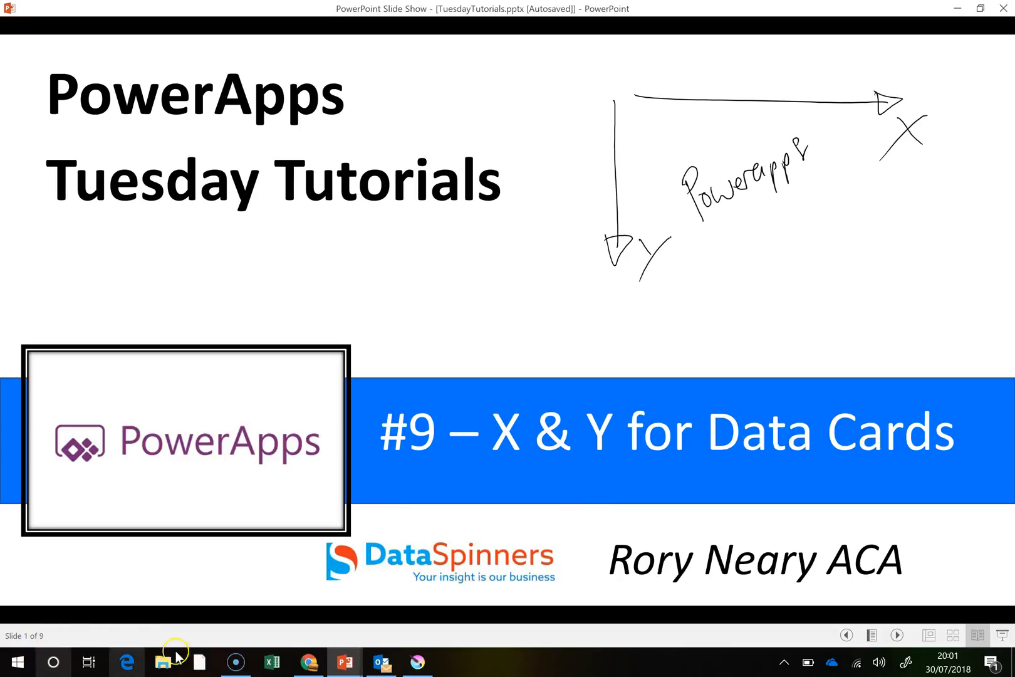
# Insert an Edit form onto the screen and connect it to the HitRefreshList data source.
pyautogui.click(306, 661)
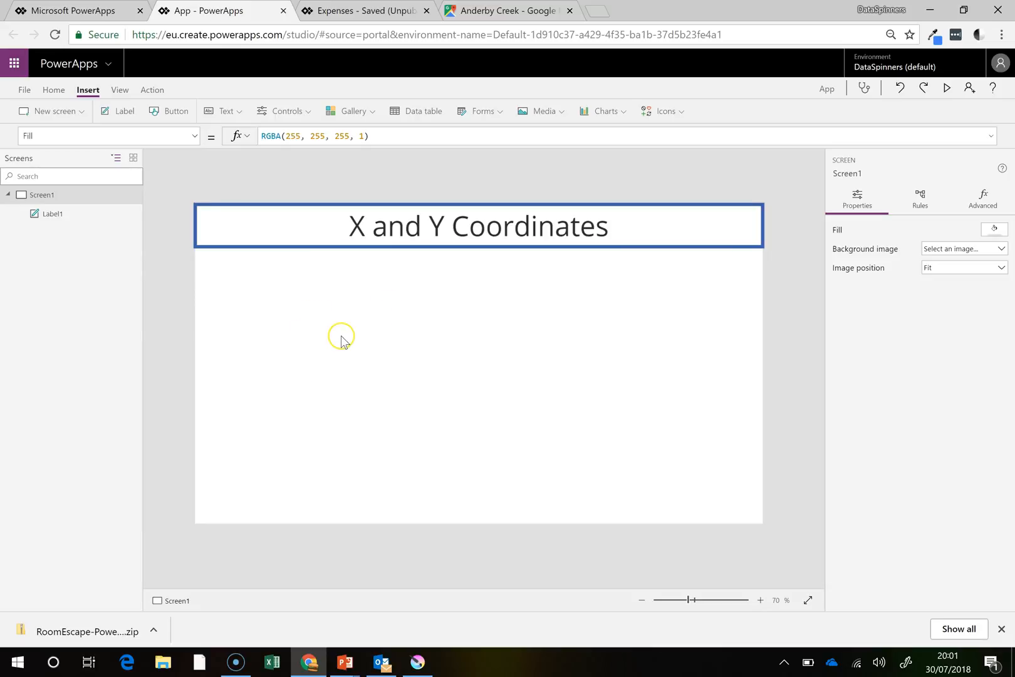
pyautogui.moveTo(504, 175)
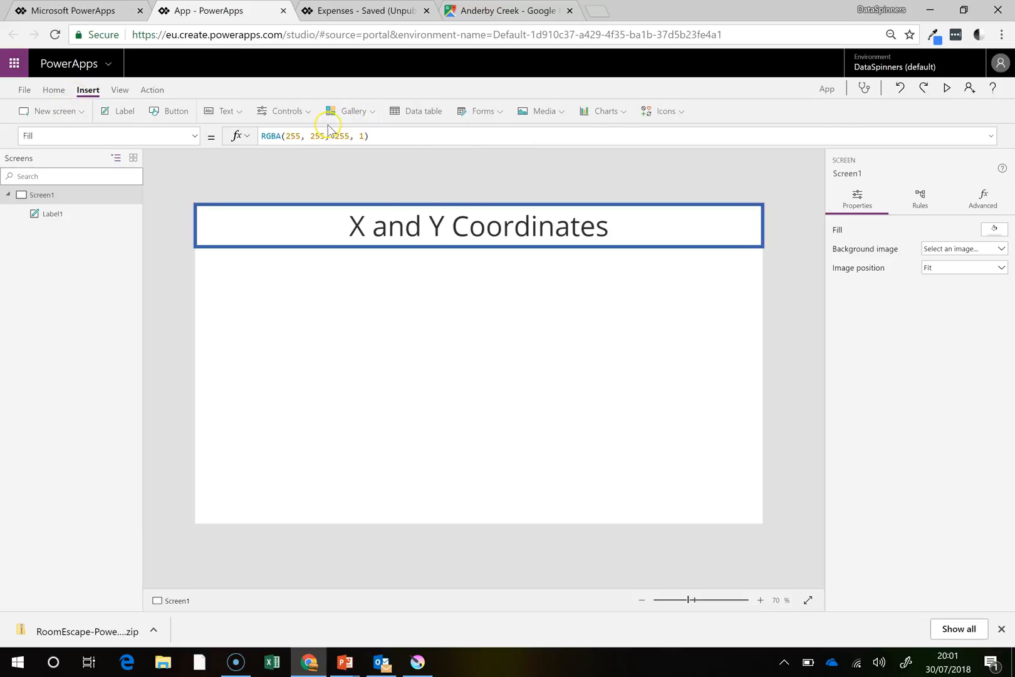
pyautogui.click(481, 111)
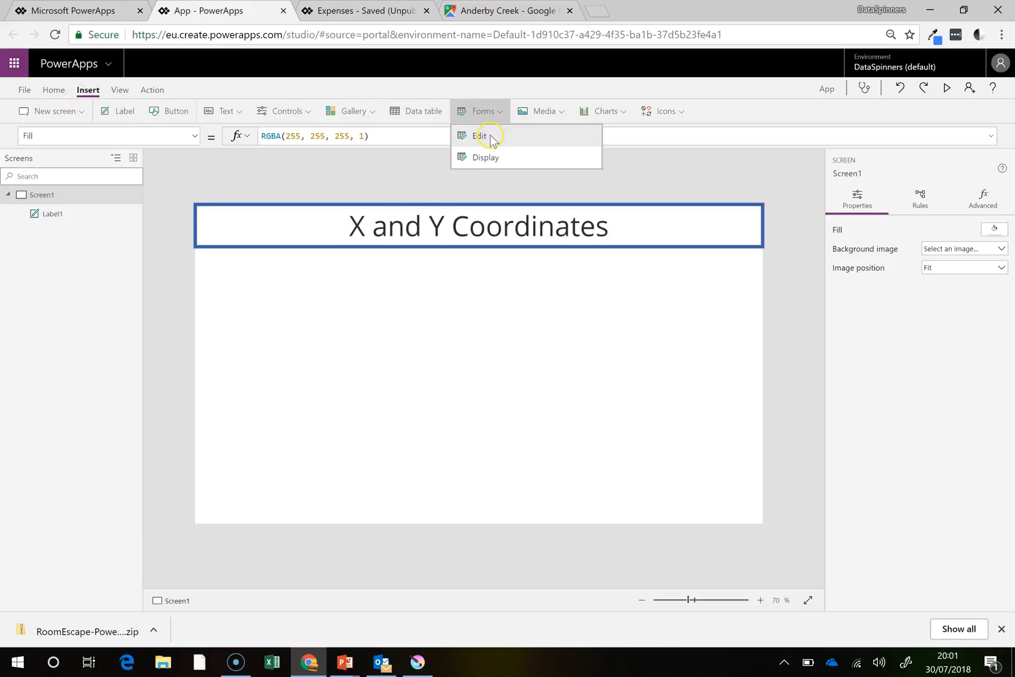
pyautogui.click(478, 136)
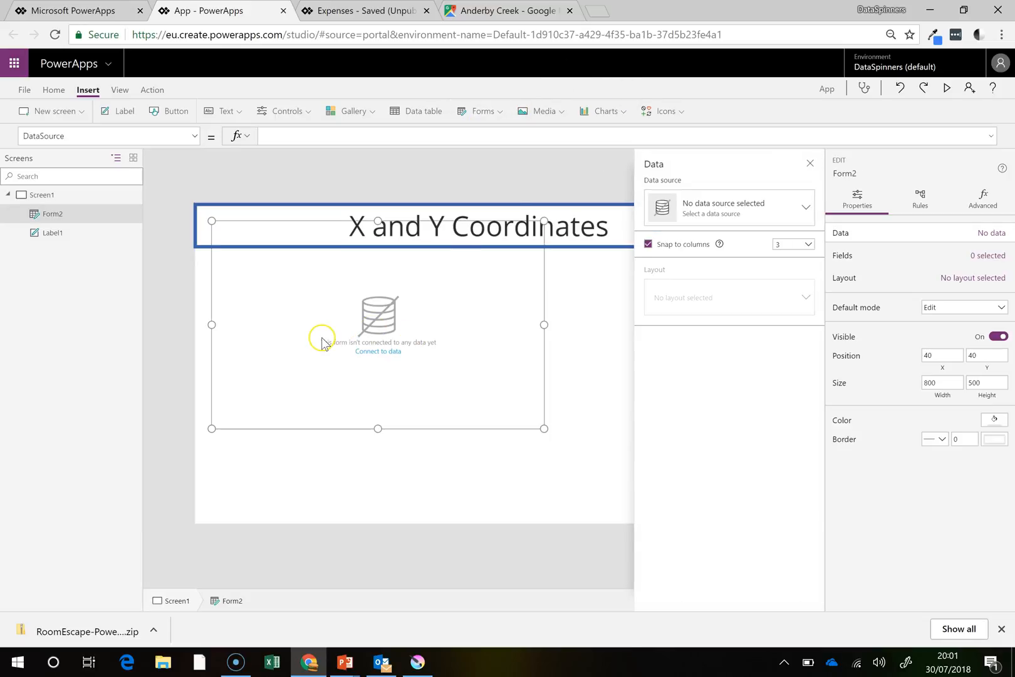
pyautogui.click(729, 207)
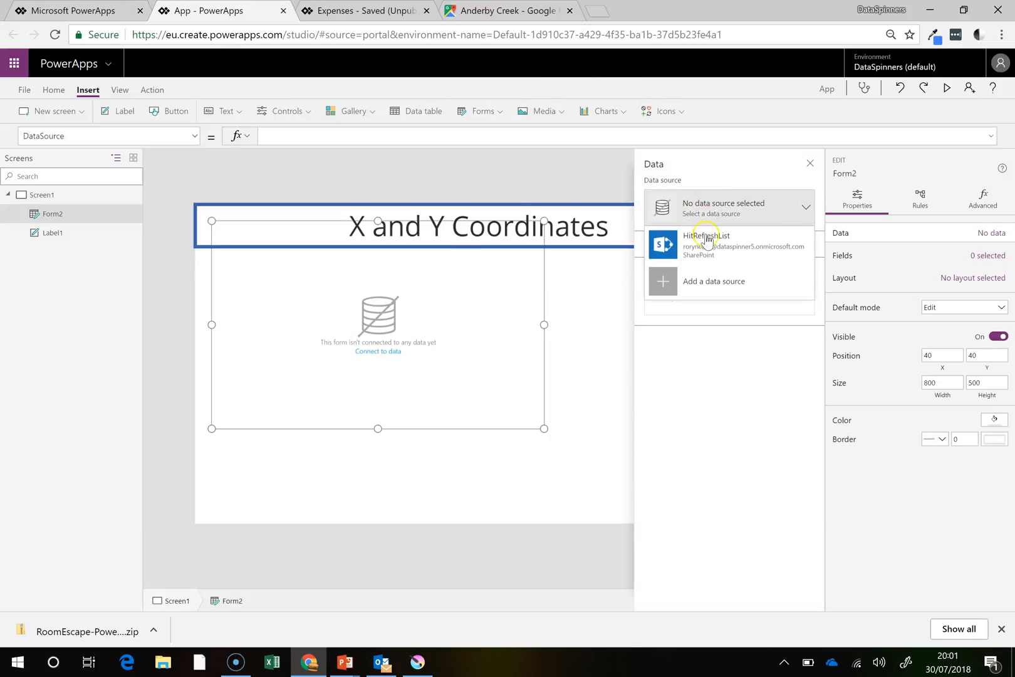
pyautogui.click(706, 241)
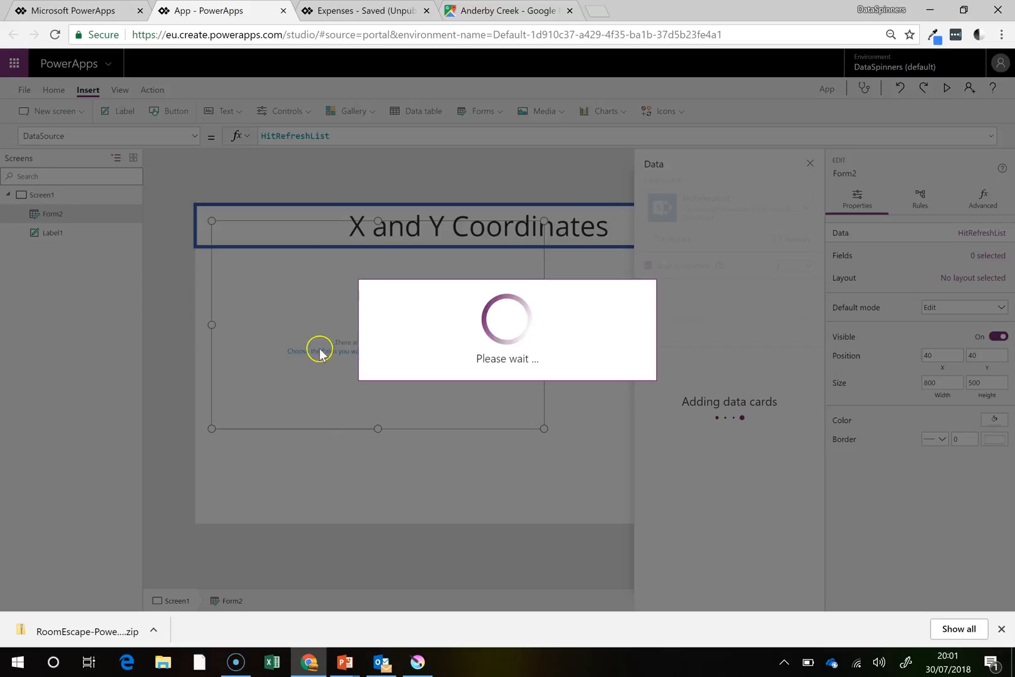
pyautogui.moveTo(224, 413)
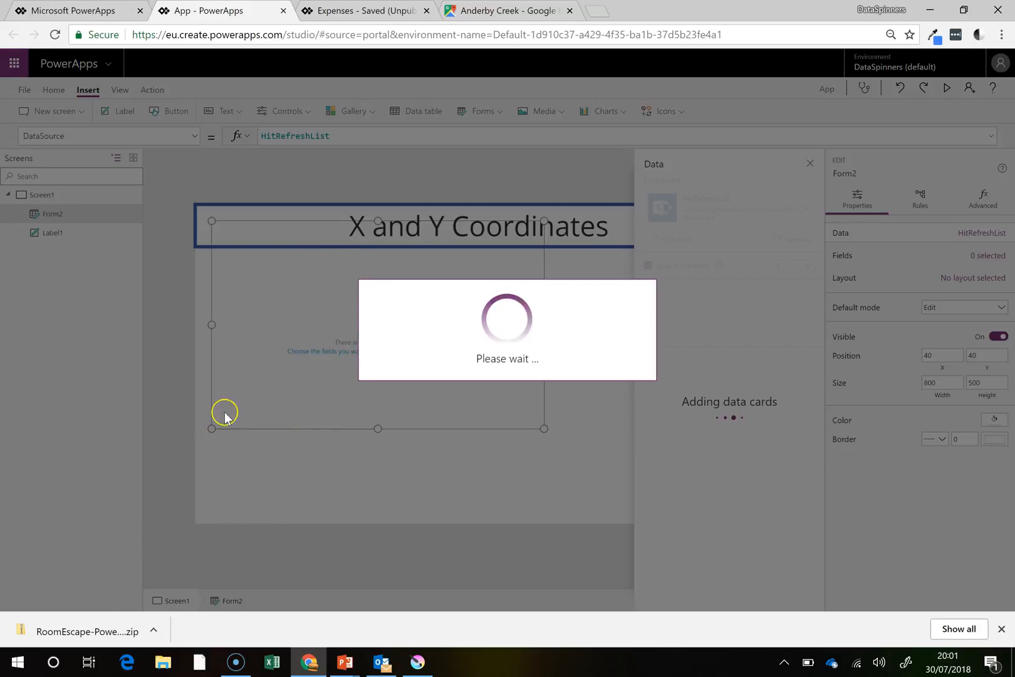
pyautogui.moveTo(276, 357)
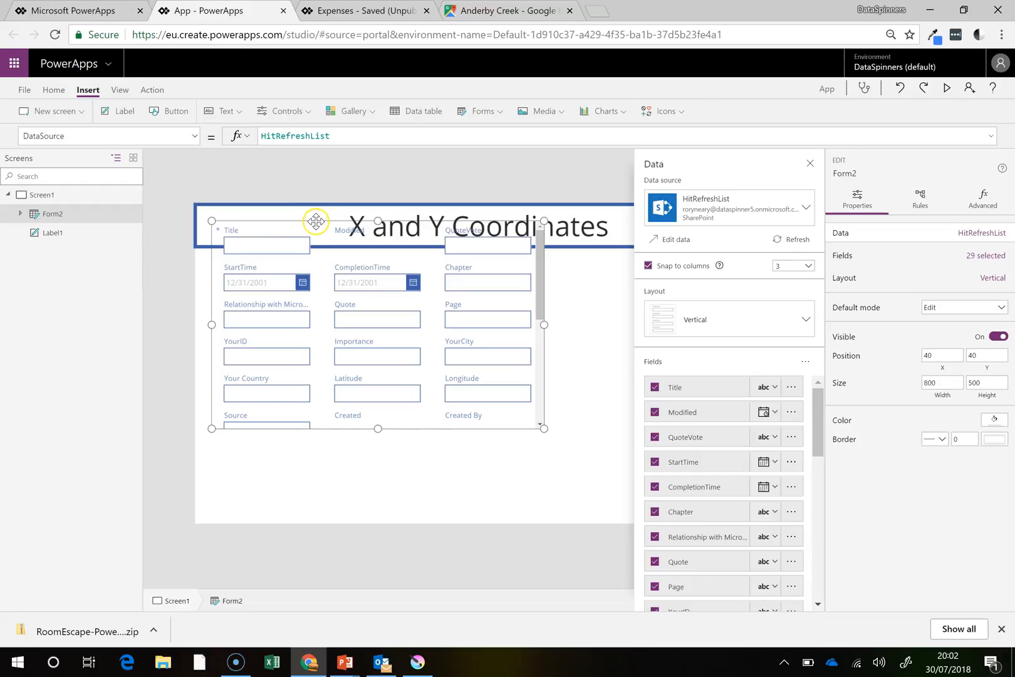
# Move the form below the title label, widen it to the right and close the Data pane.
pyautogui.moveTo(315, 221); pyautogui.dragTo(583, 386)
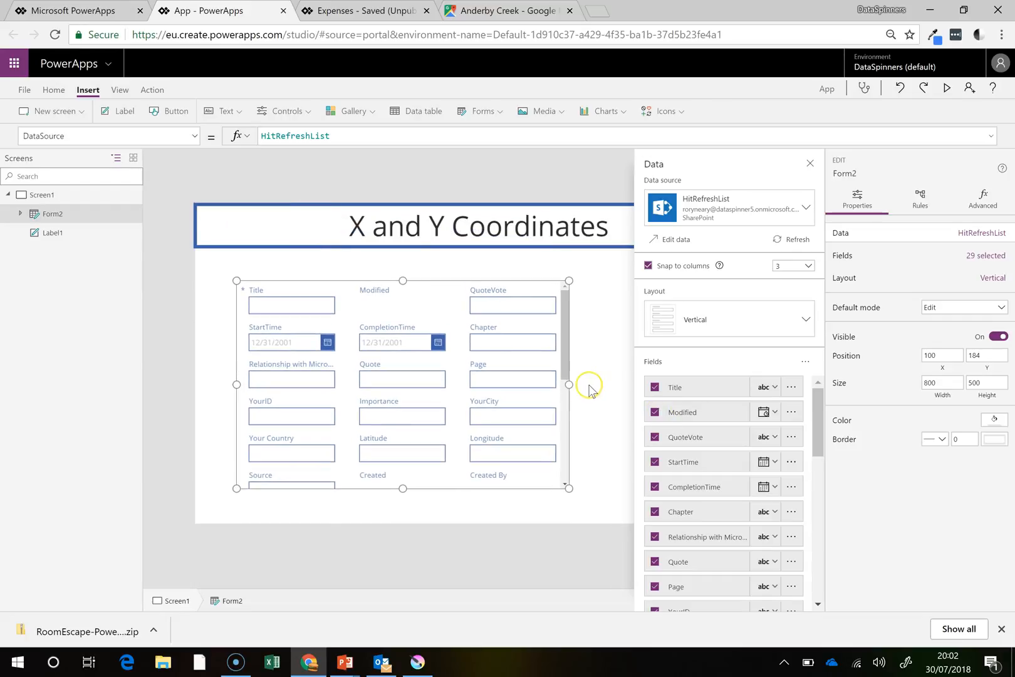
pyautogui.moveTo(569, 384); pyautogui.dragTo(631, 384)
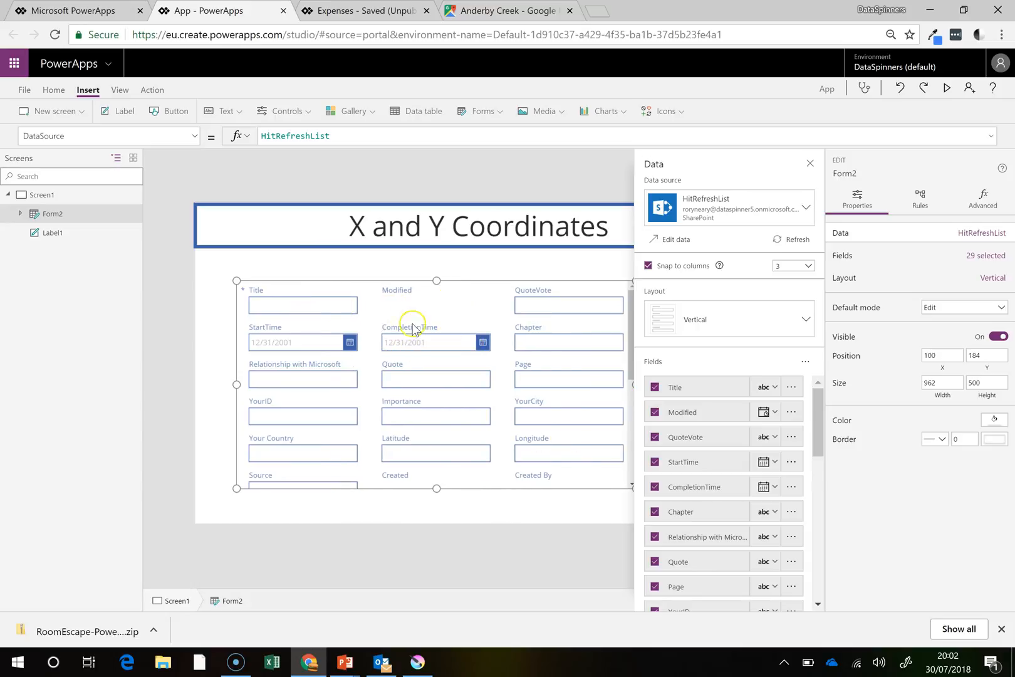
pyautogui.moveTo(810, 164)
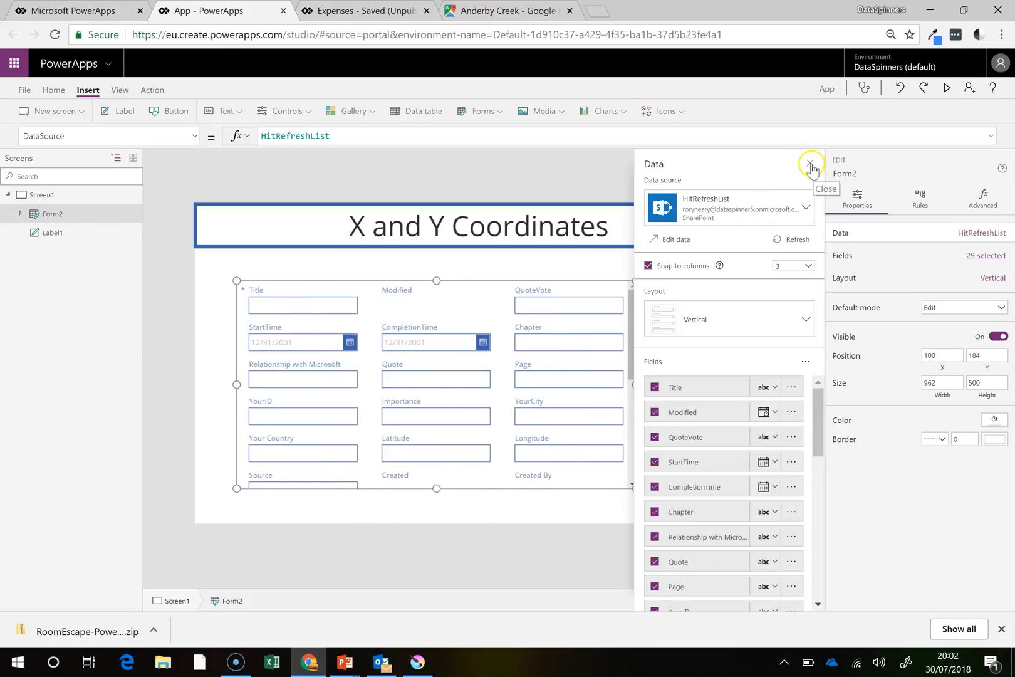
pyautogui.click(811, 166)
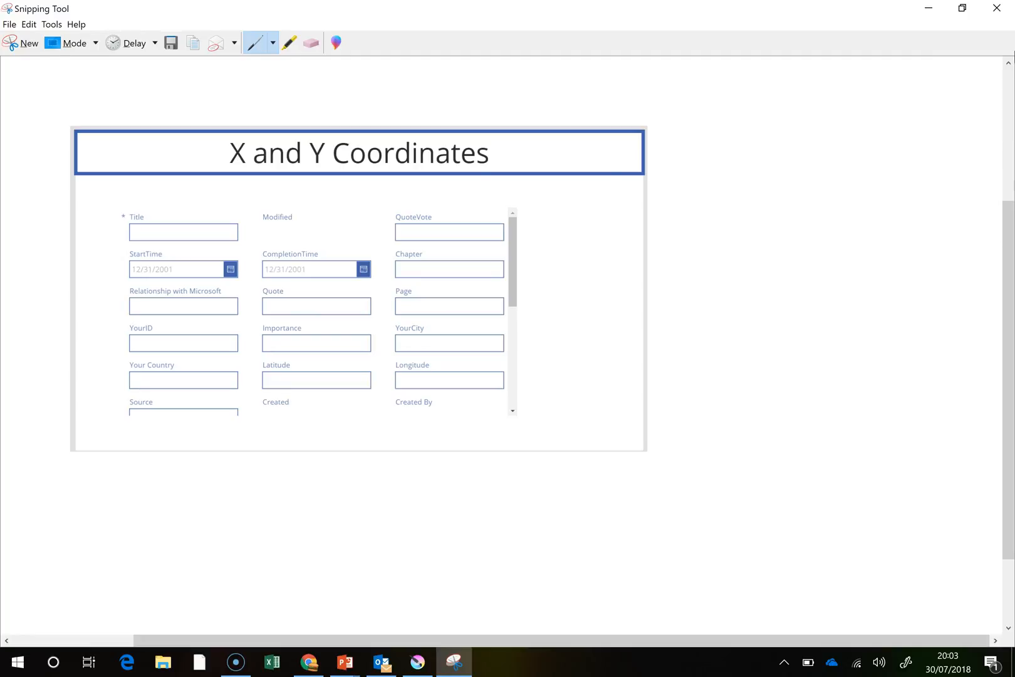
# Draw red X and Y axis arrows on the snip, numbering rows 0–4 and columns 0–2.
pyautogui.moveTo(115, 149); pyautogui.dragTo(120, 197)
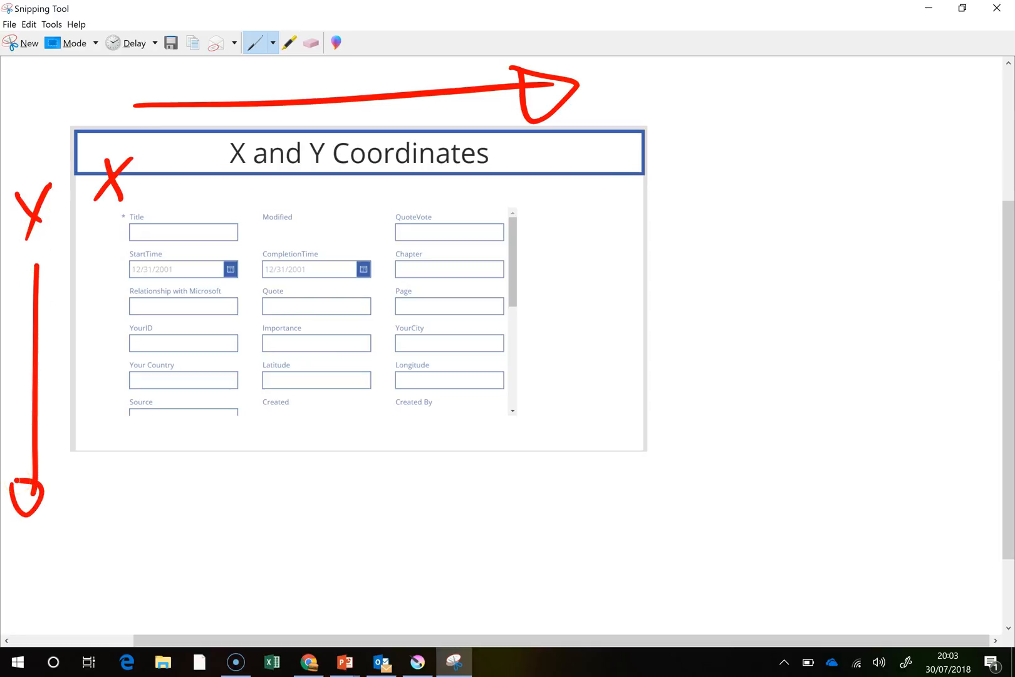
pyautogui.click(94, 226)
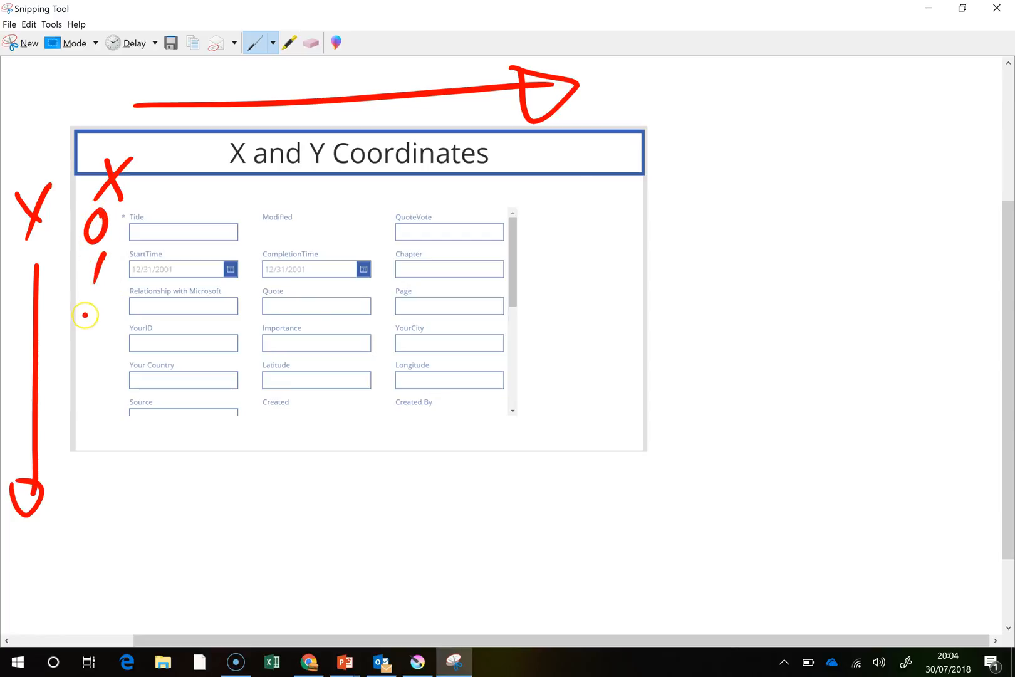
pyautogui.moveTo(91, 305); pyautogui.dragTo(91, 356)
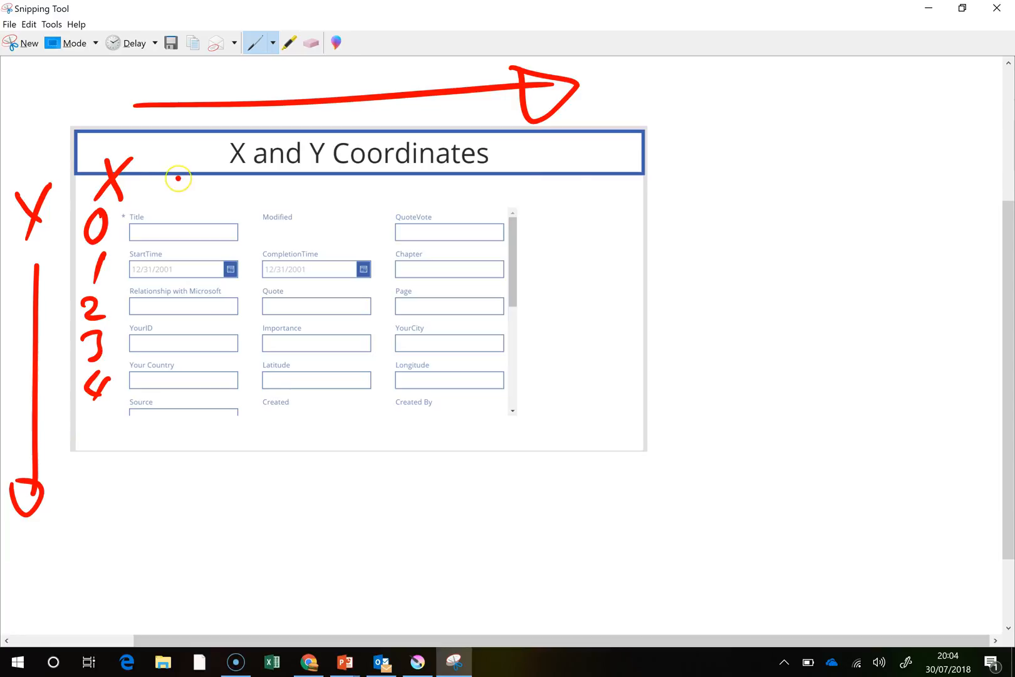
pyautogui.moveTo(168, 181); pyautogui.dragTo(453, 182)
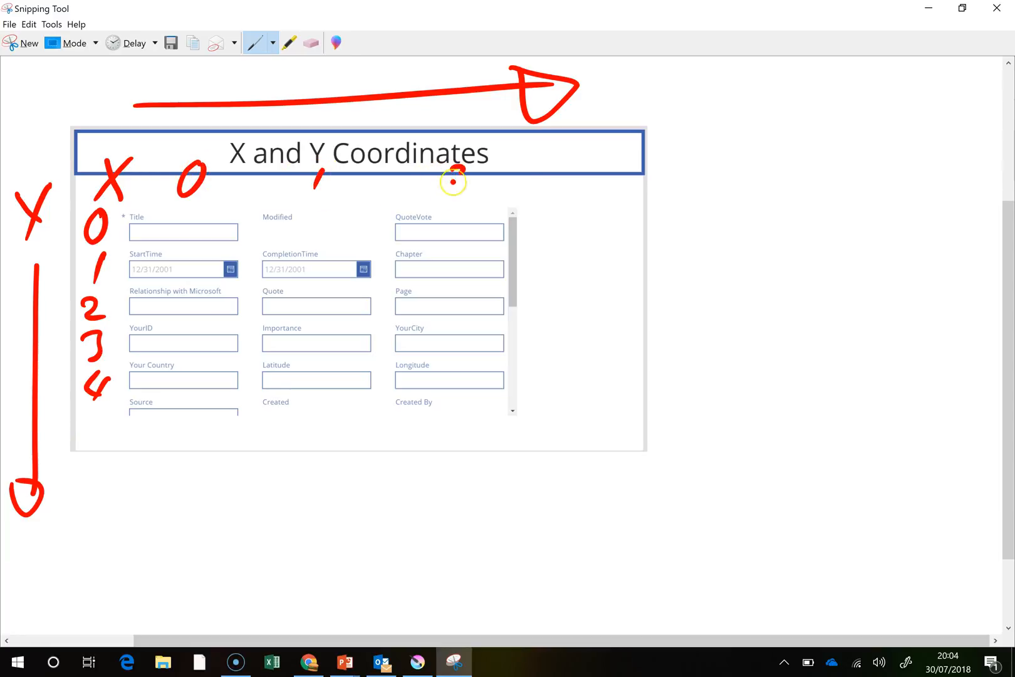
pyautogui.moveTo(447, 175); pyautogui.dragTo(486, 188)
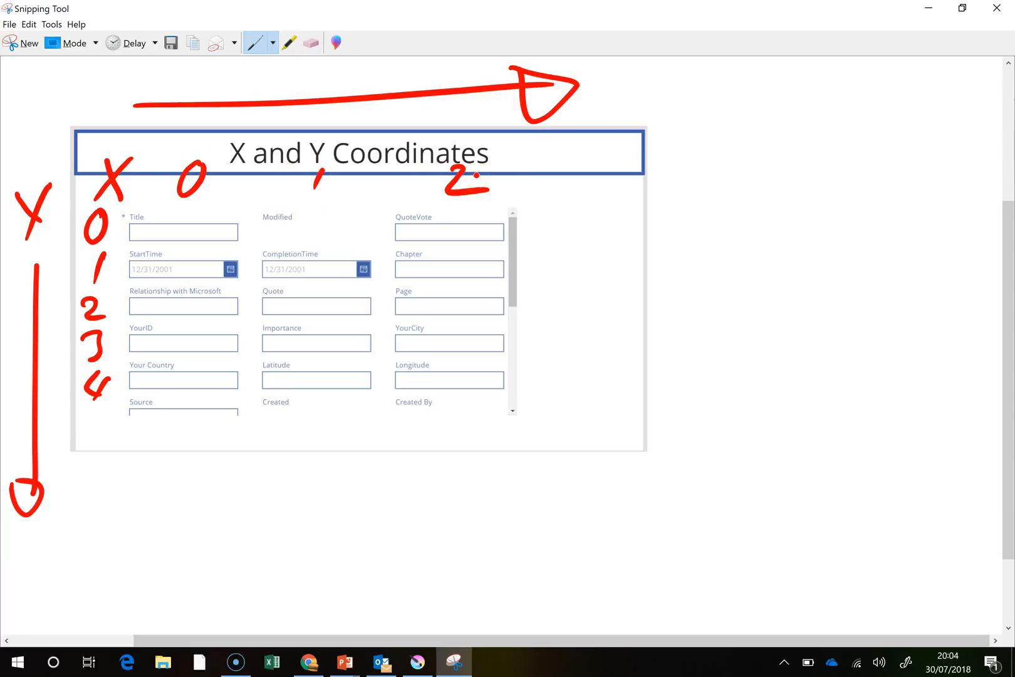
# Select the Title card and view its X and Y properties, both reading 0.
pyautogui.click(307, 661)
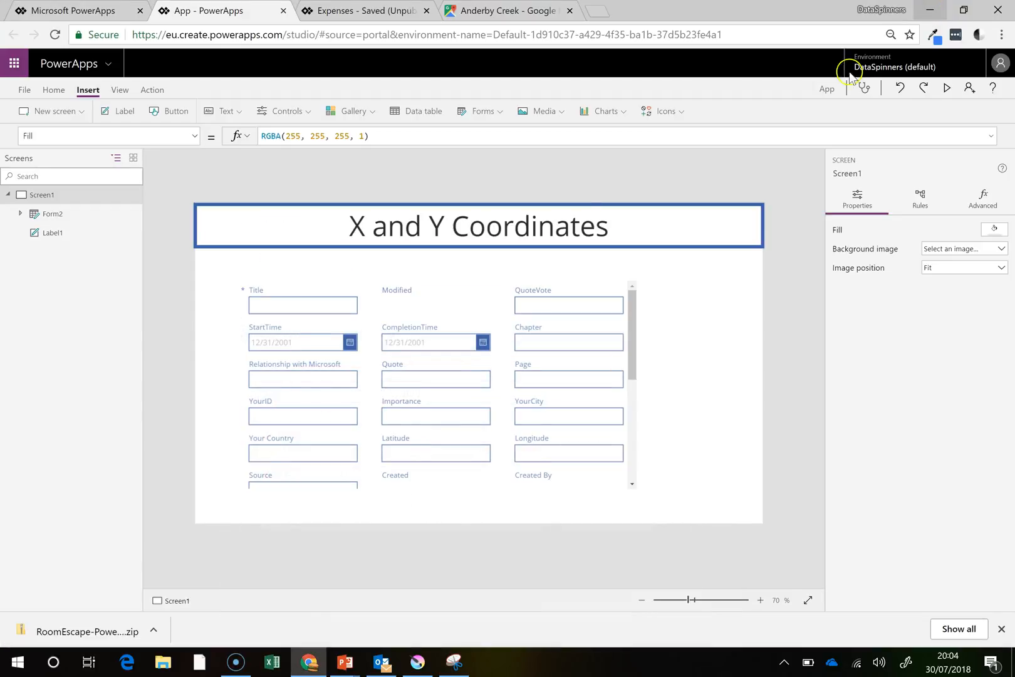
pyautogui.moveTo(284, 310)
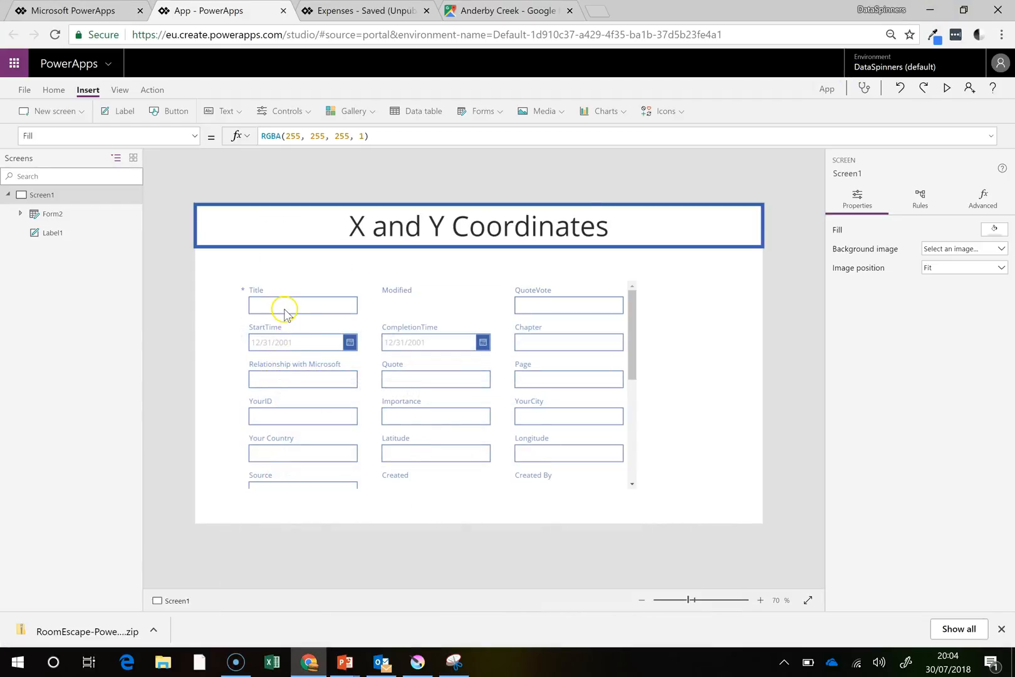
pyautogui.click(302, 304)
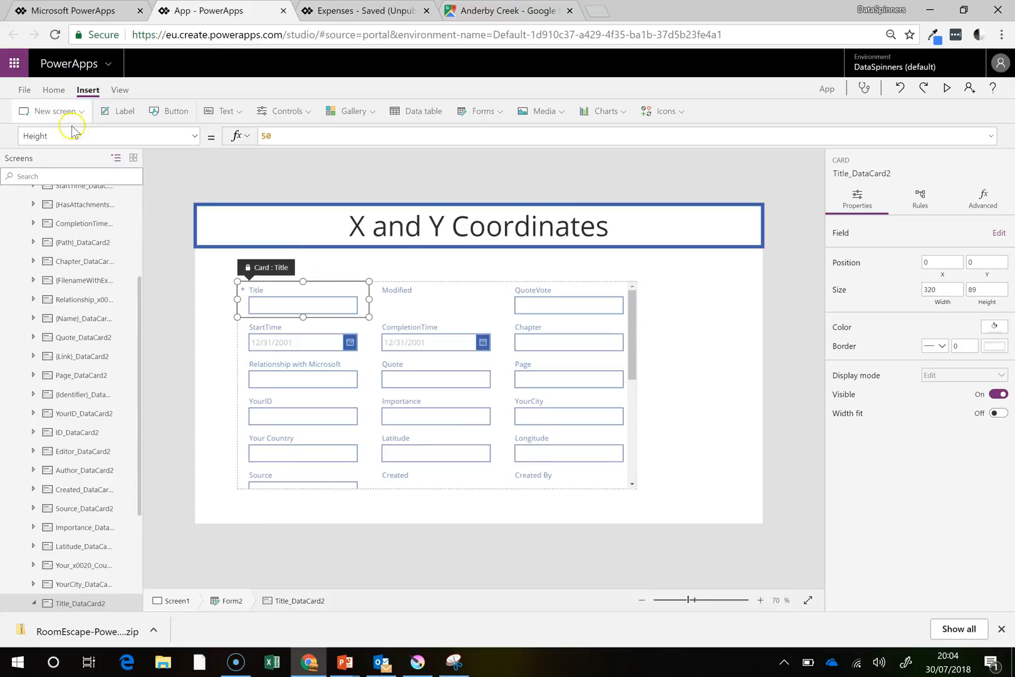
pyautogui.click(106, 136)
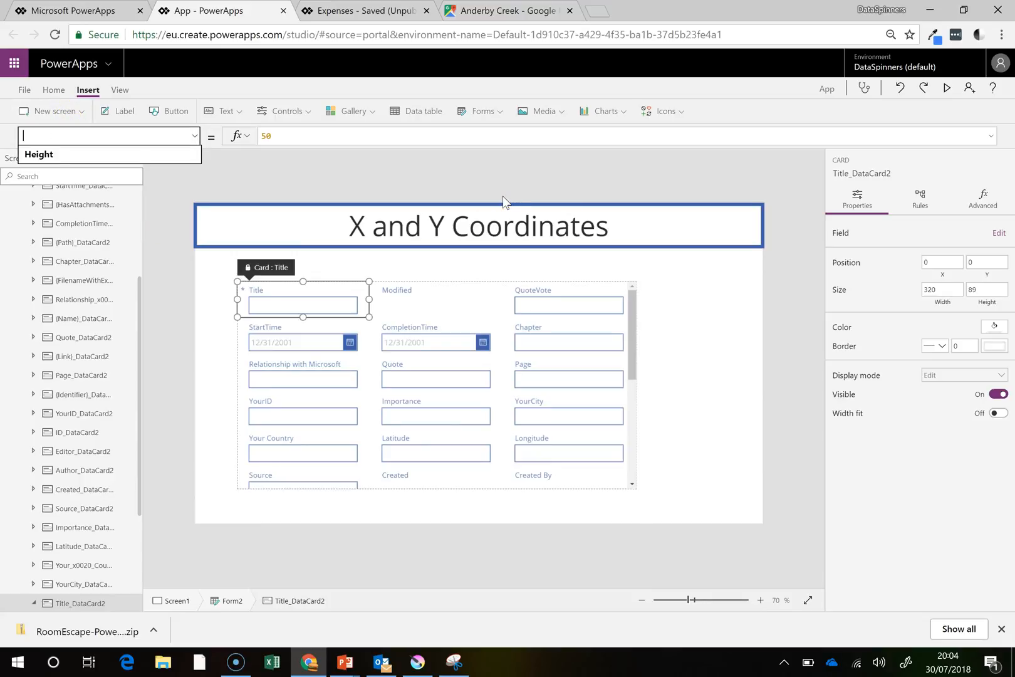
pyautogui.click(26, 155)
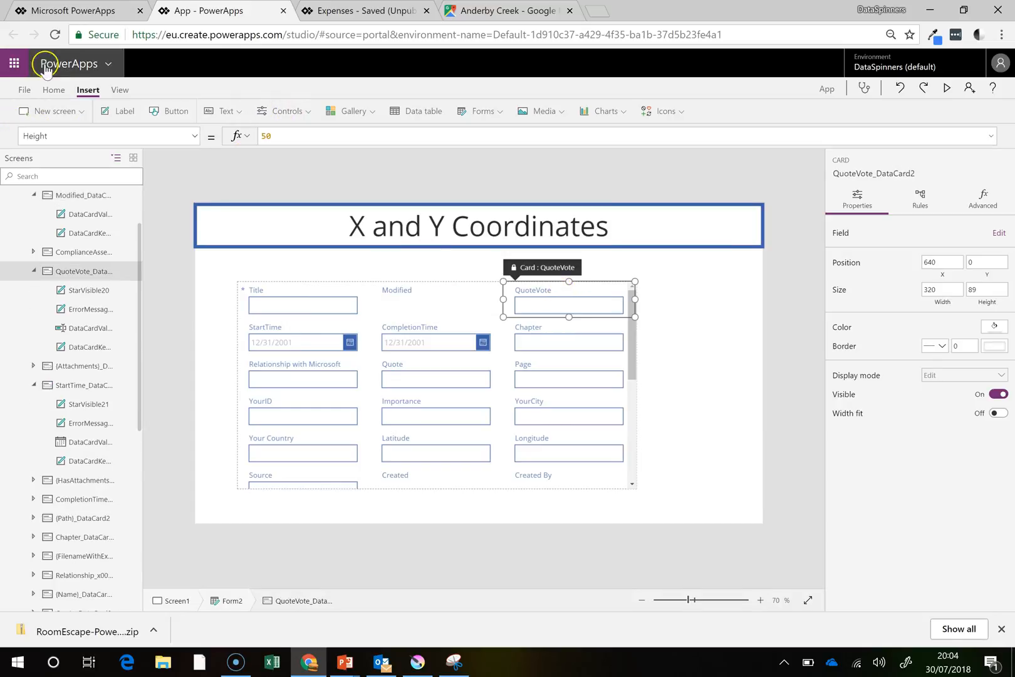
pyautogui.click(106, 136)
pyautogui.write('X')
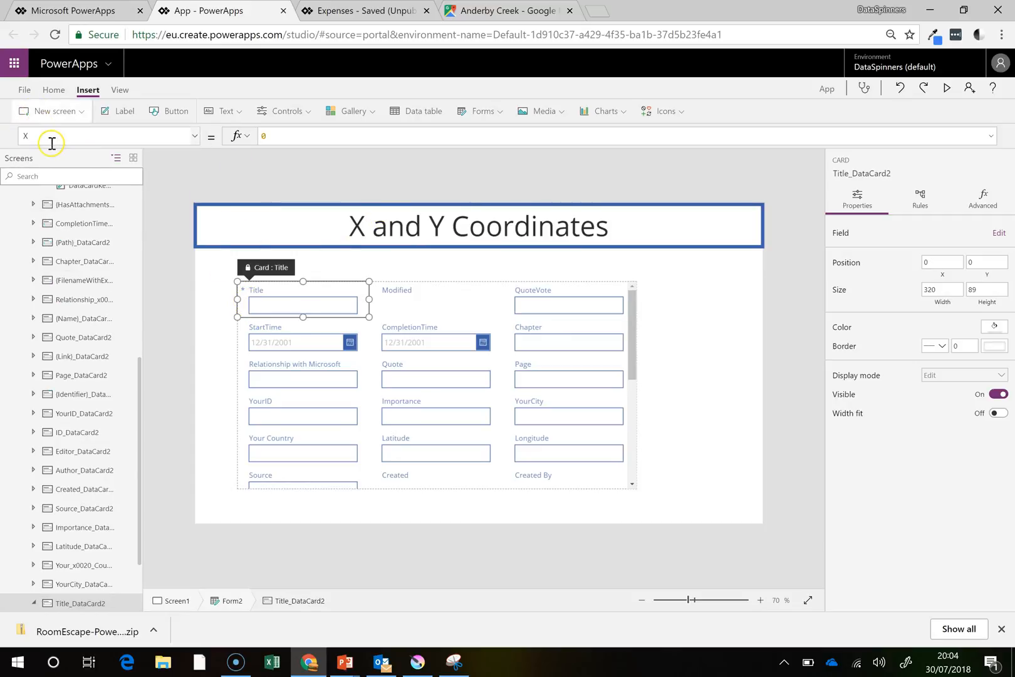
pyautogui.write('Y')
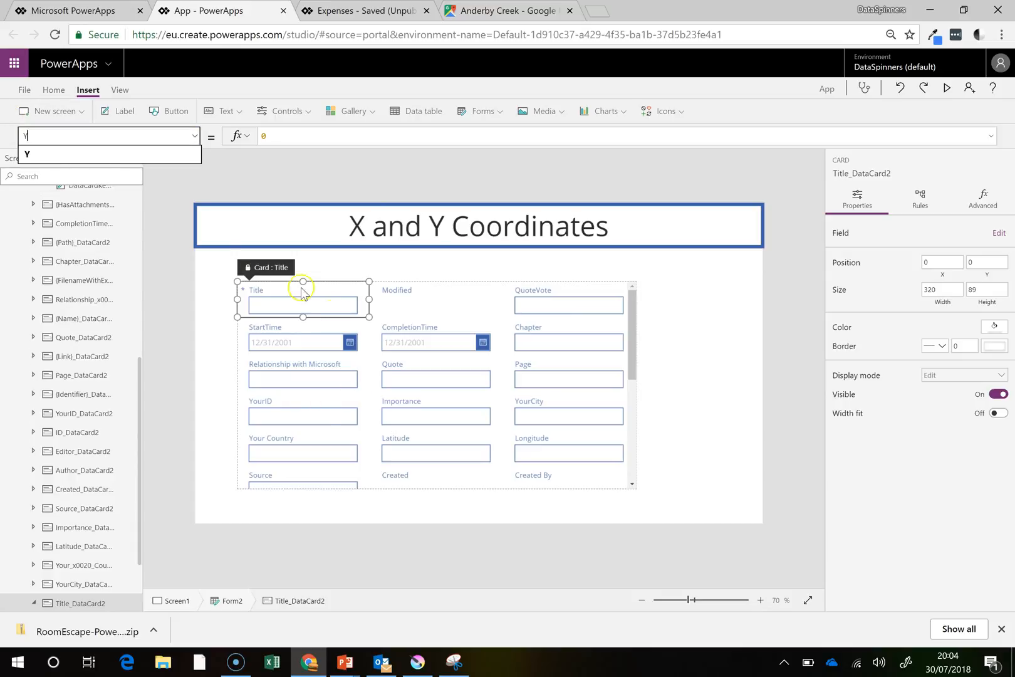
pyautogui.moveTo(499, 307)
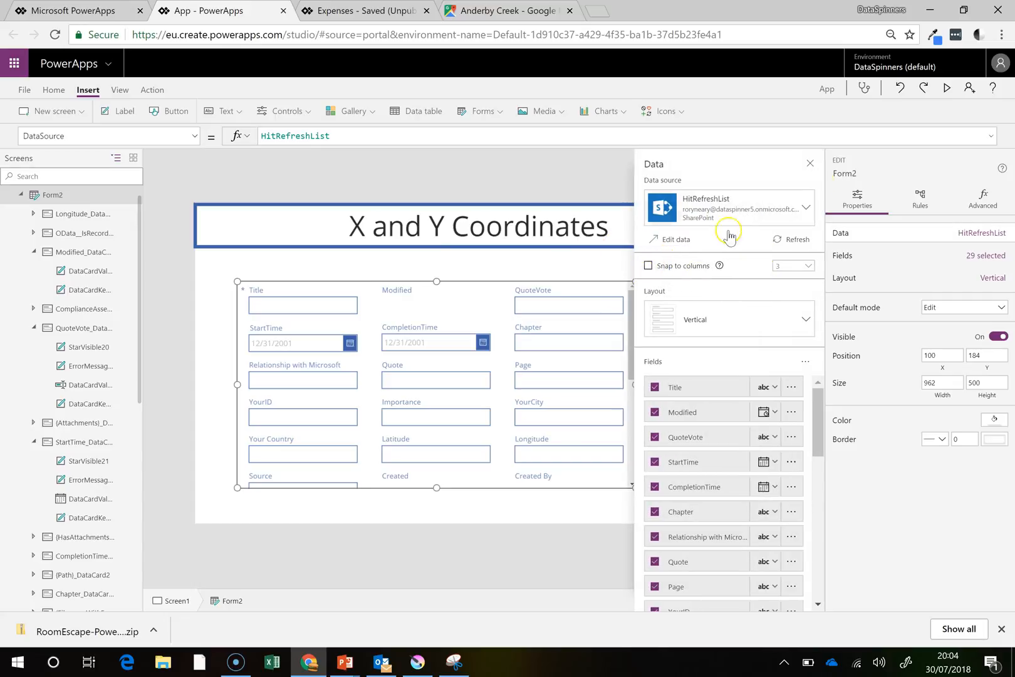
# Stretch the Title card to the form's right edge, then select the QuoteVote and StartTime cards.
pyautogui.click(810, 163)
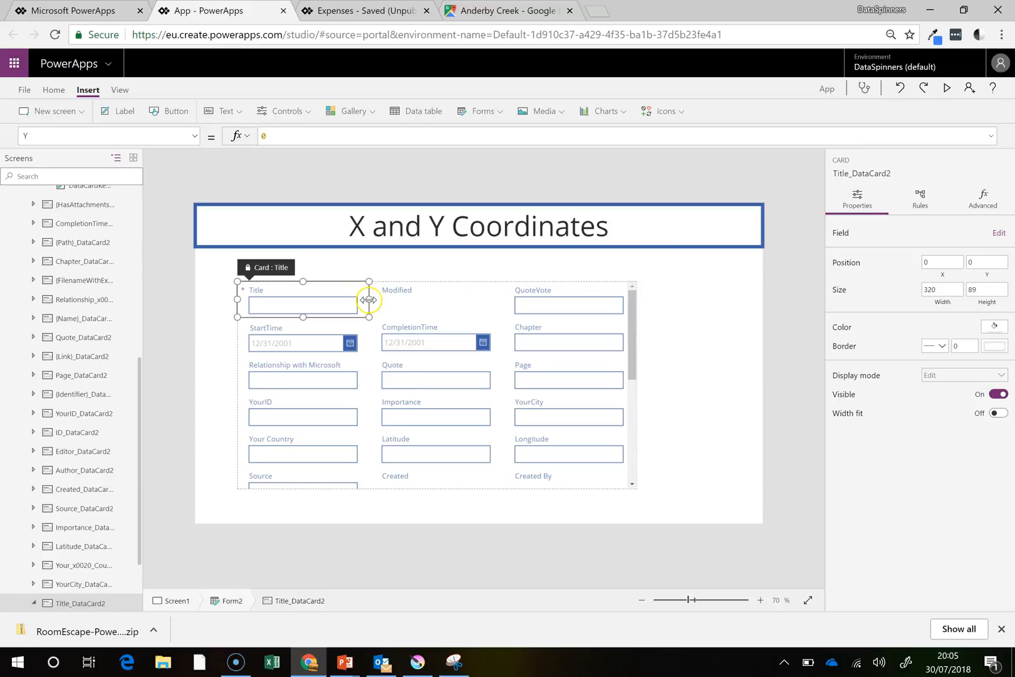
pyautogui.moveTo(369, 299); pyautogui.dragTo(634, 308)
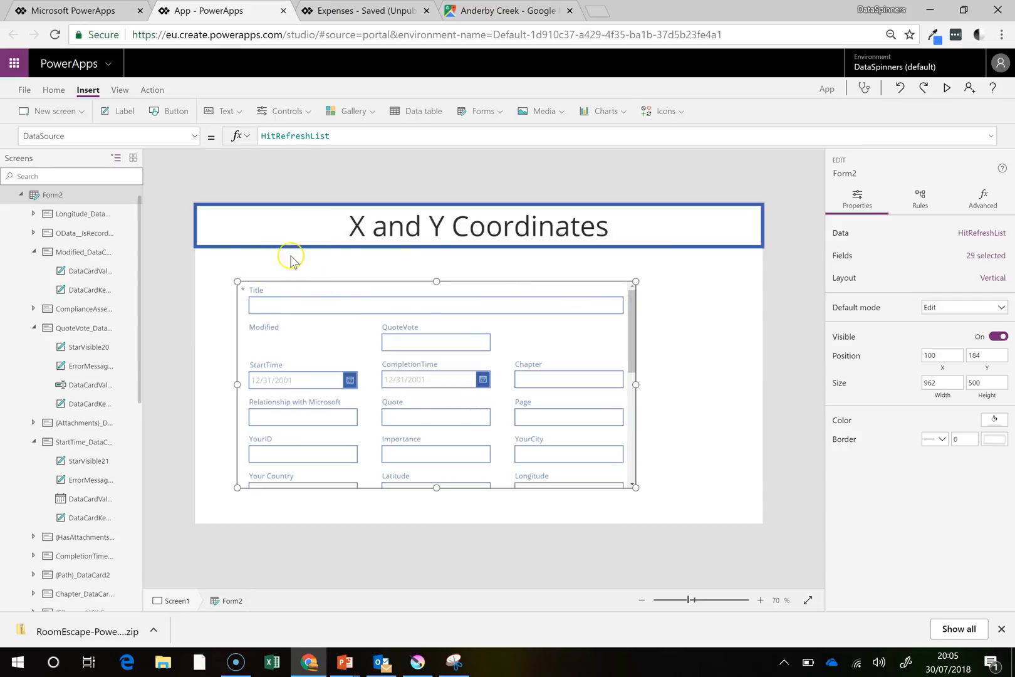
pyautogui.moveTo(244, 308)
pyautogui.write('Y')
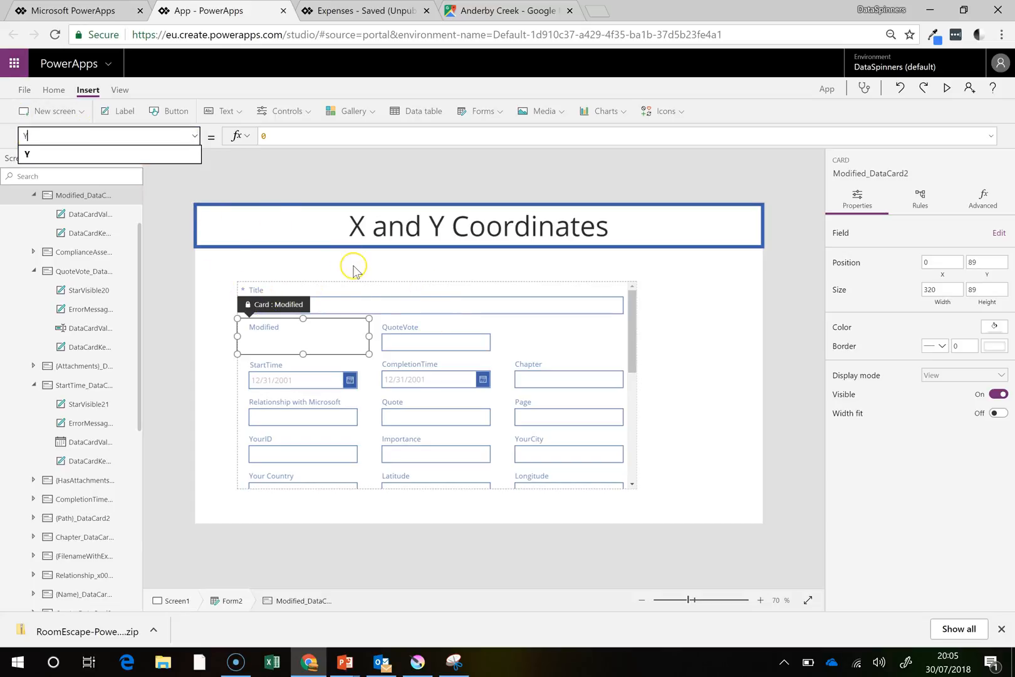
pyautogui.moveTo(431, 327)
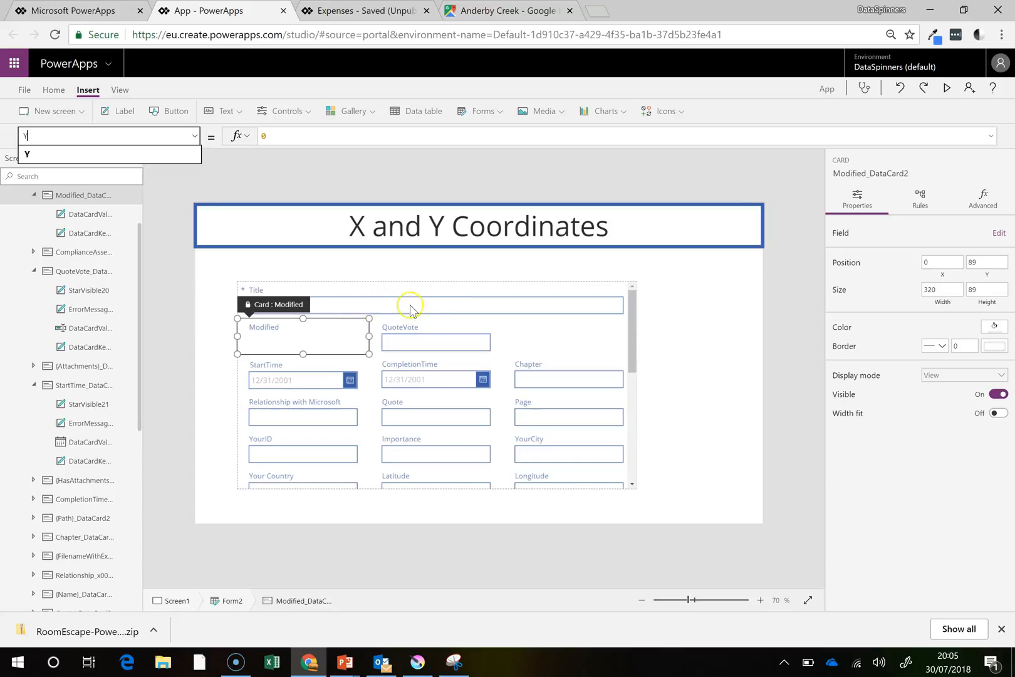
pyautogui.moveTo(430, 327)
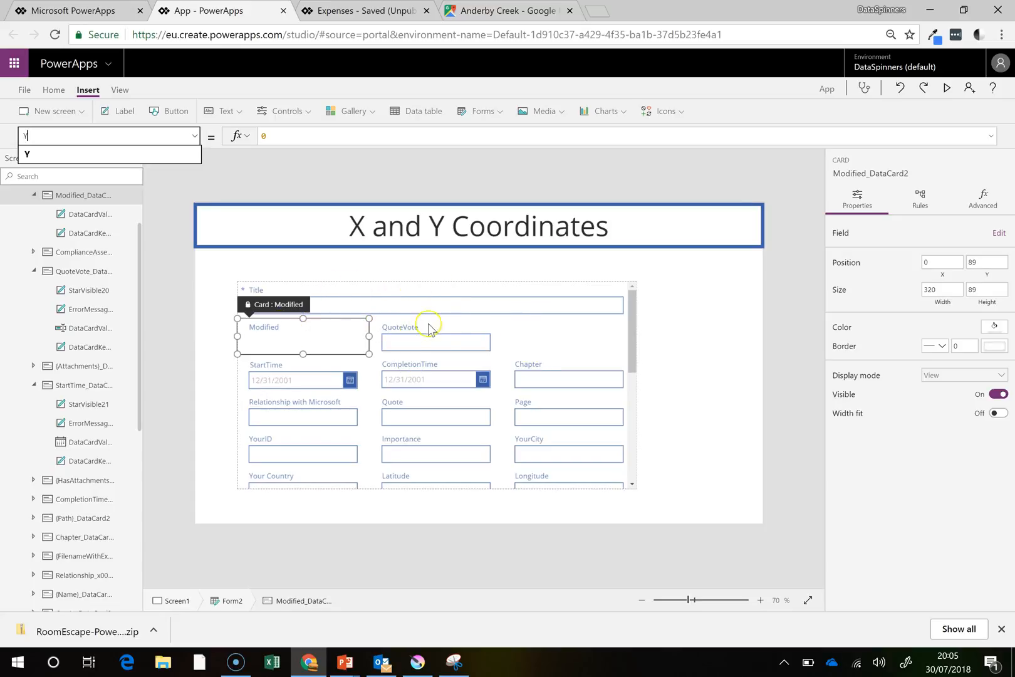
pyautogui.click(436, 338)
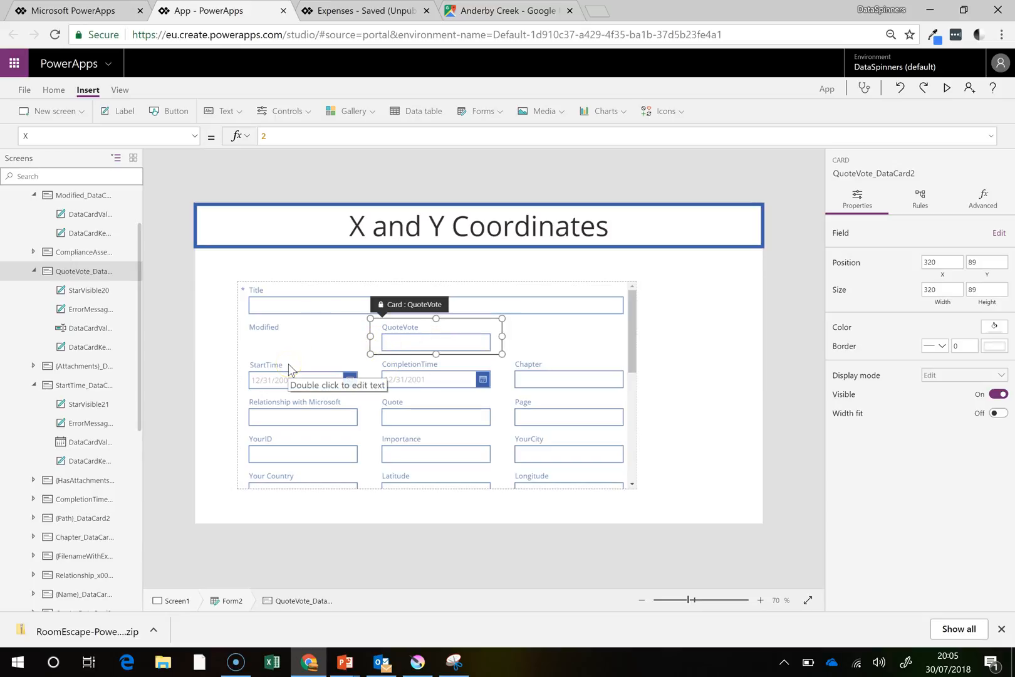
pyautogui.click(292, 380)
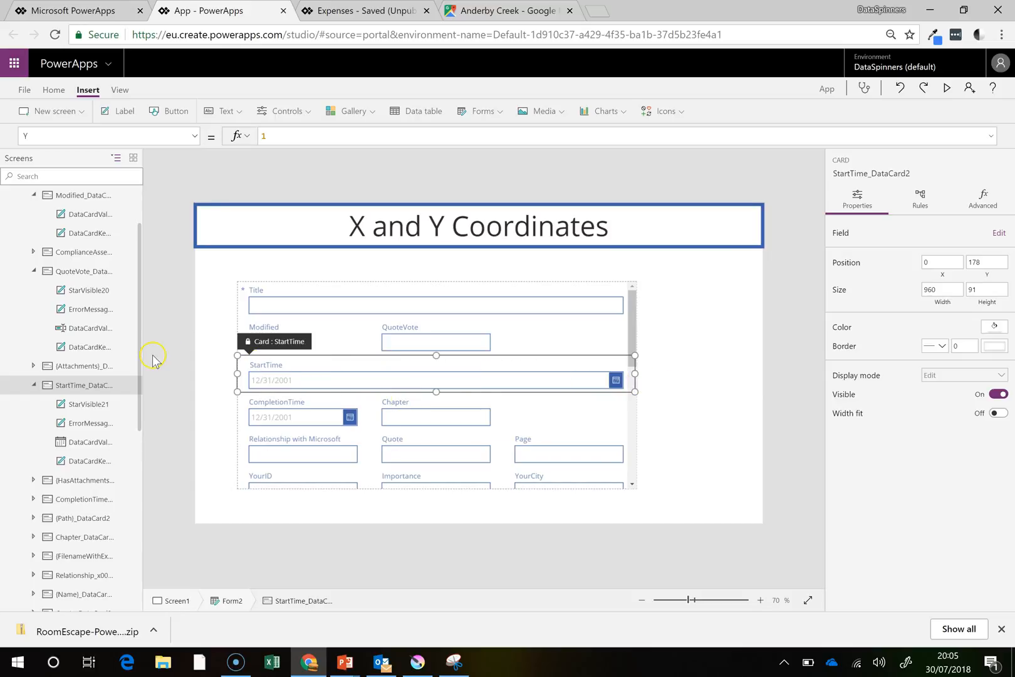
pyautogui.moveTo(304, 443)
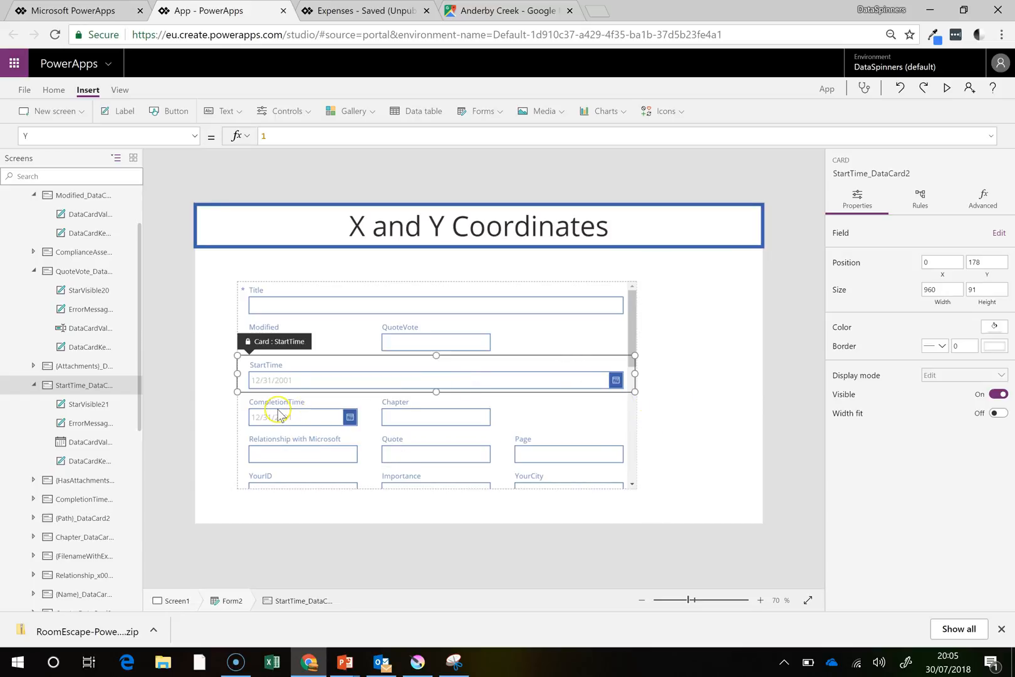
# Set the CompletionTime card's Visible property to false so it is hidden.
pyautogui.click(436, 417)
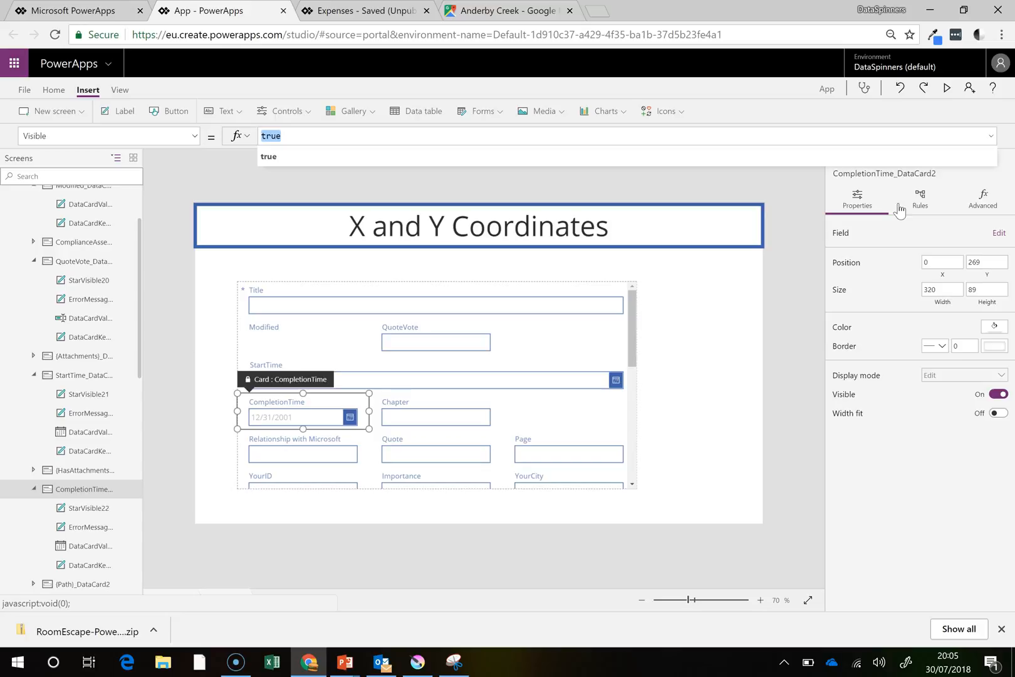
pyautogui.write('flase')
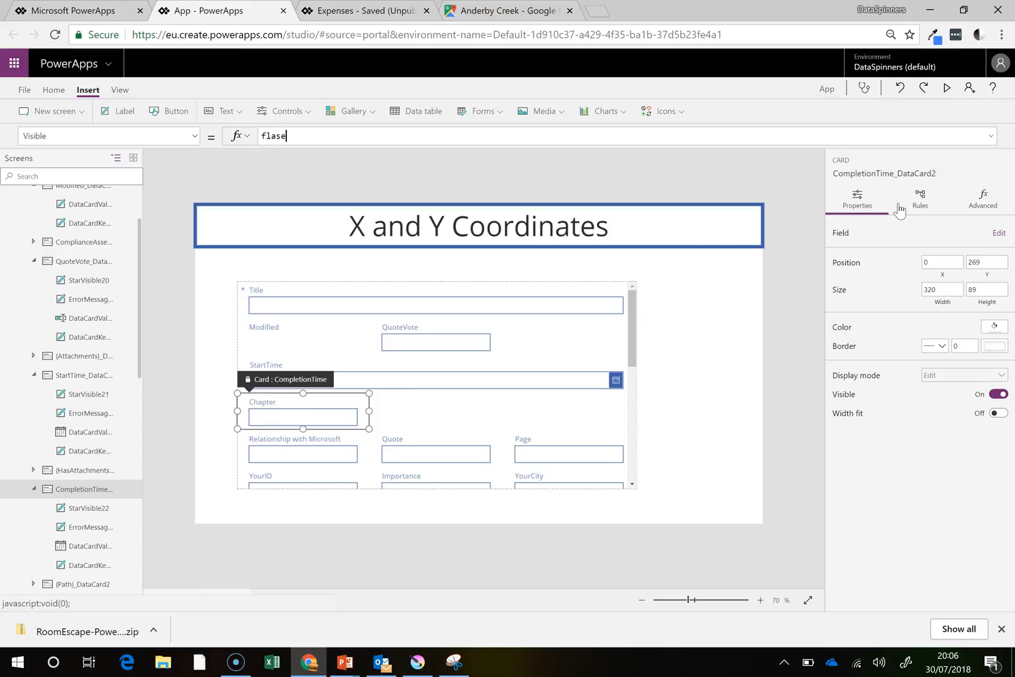
pyautogui.write('fals')
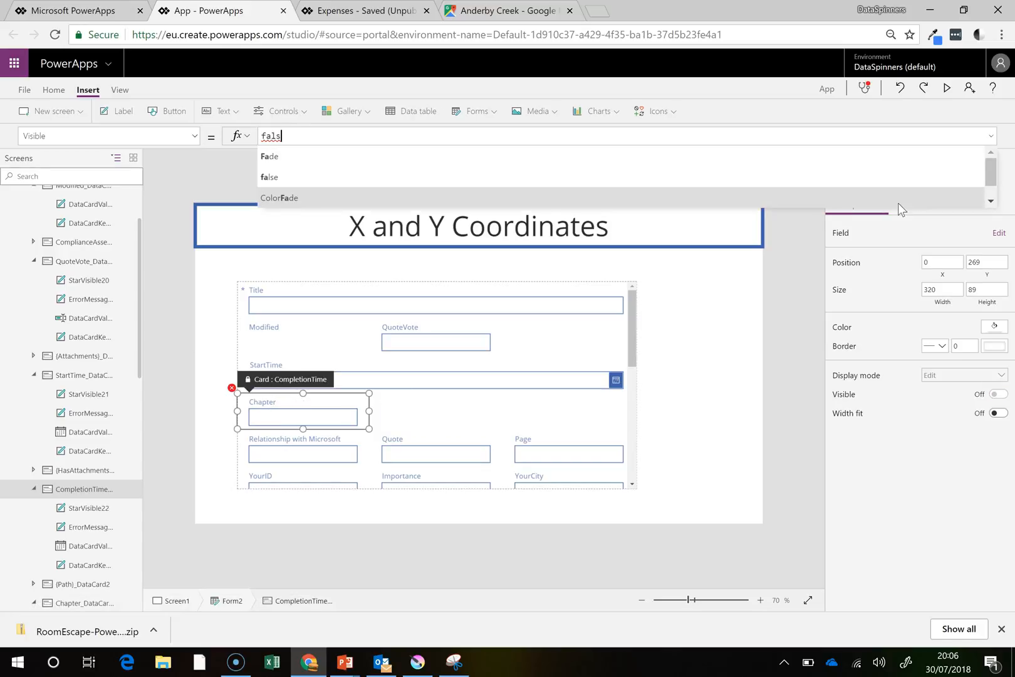
pyautogui.click(269, 176)
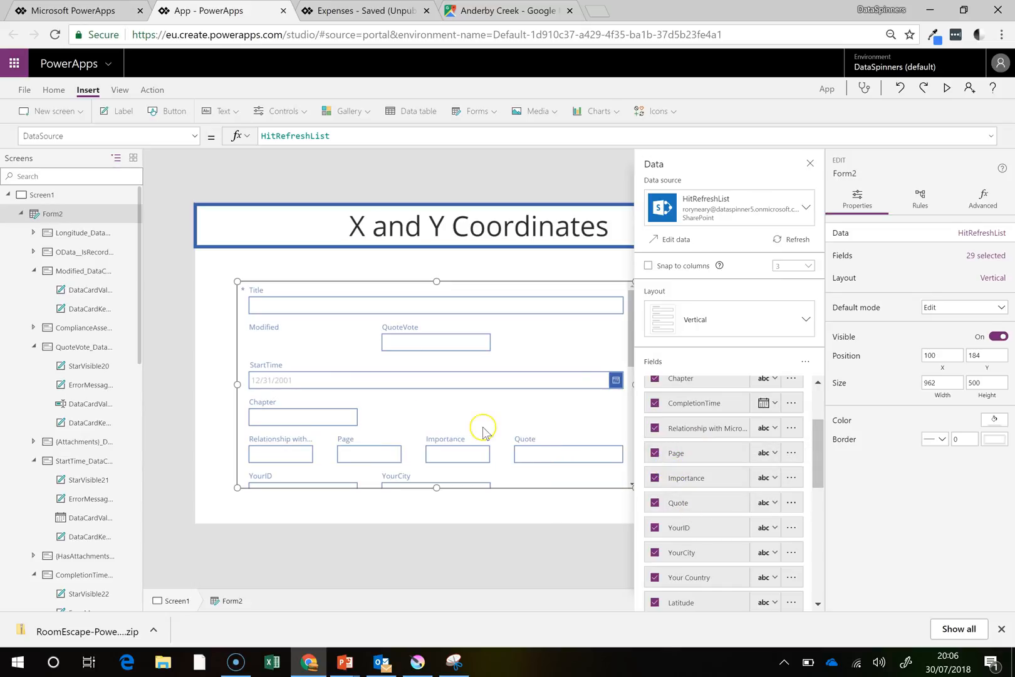
pyautogui.moveTo(287, 371)
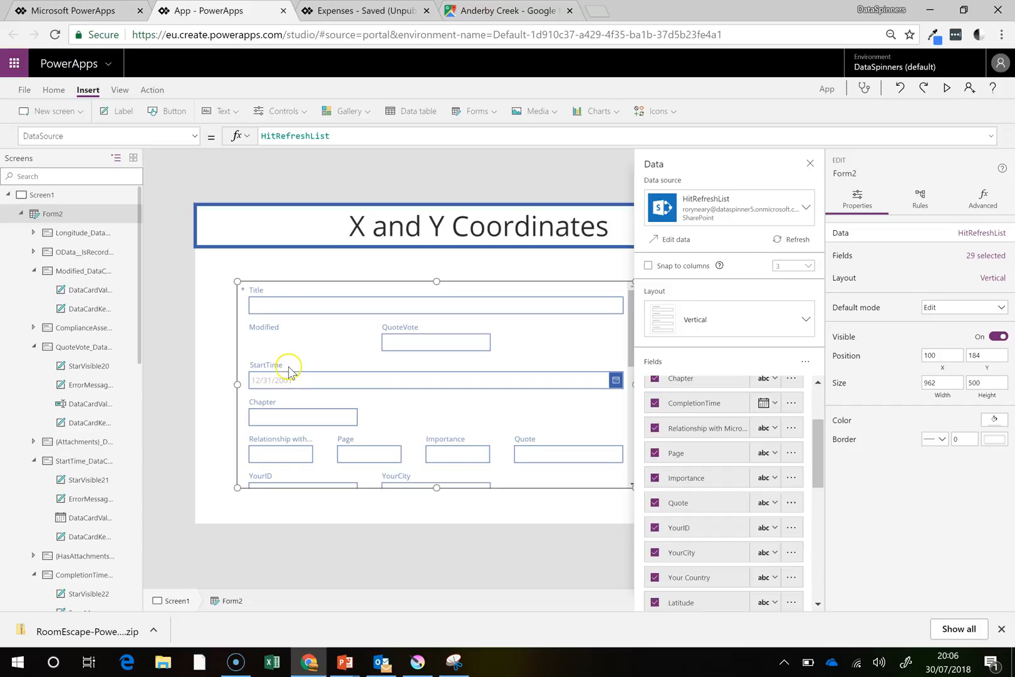
# Reselect the StartTime card, review the Data pane field list and return to the annotated sketch.
pyautogui.click(290, 371)
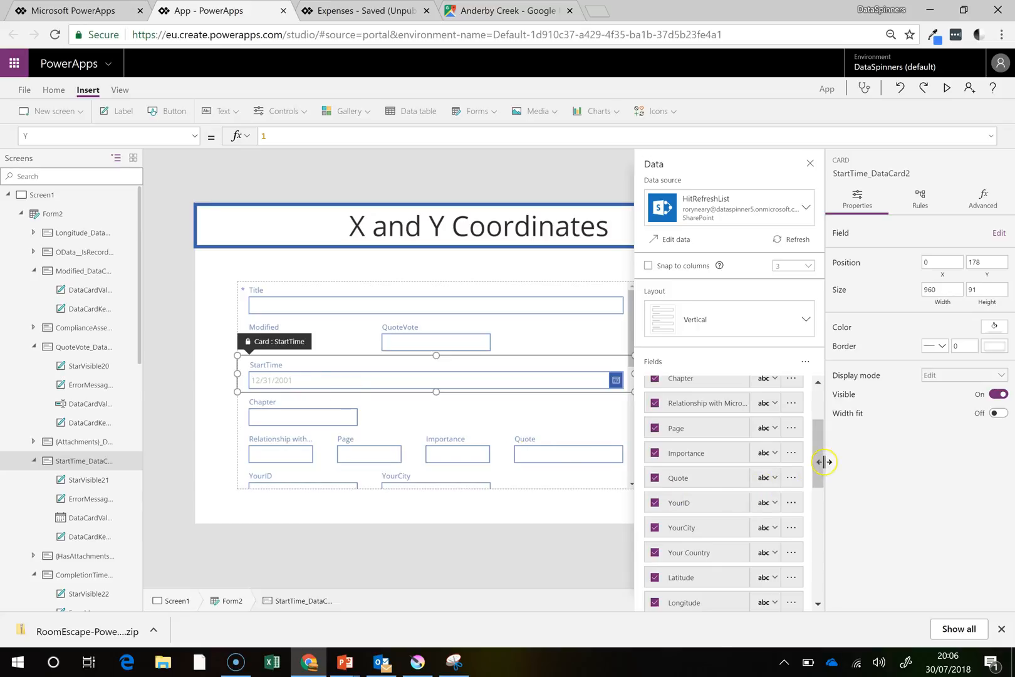
pyautogui.scroll(-3)
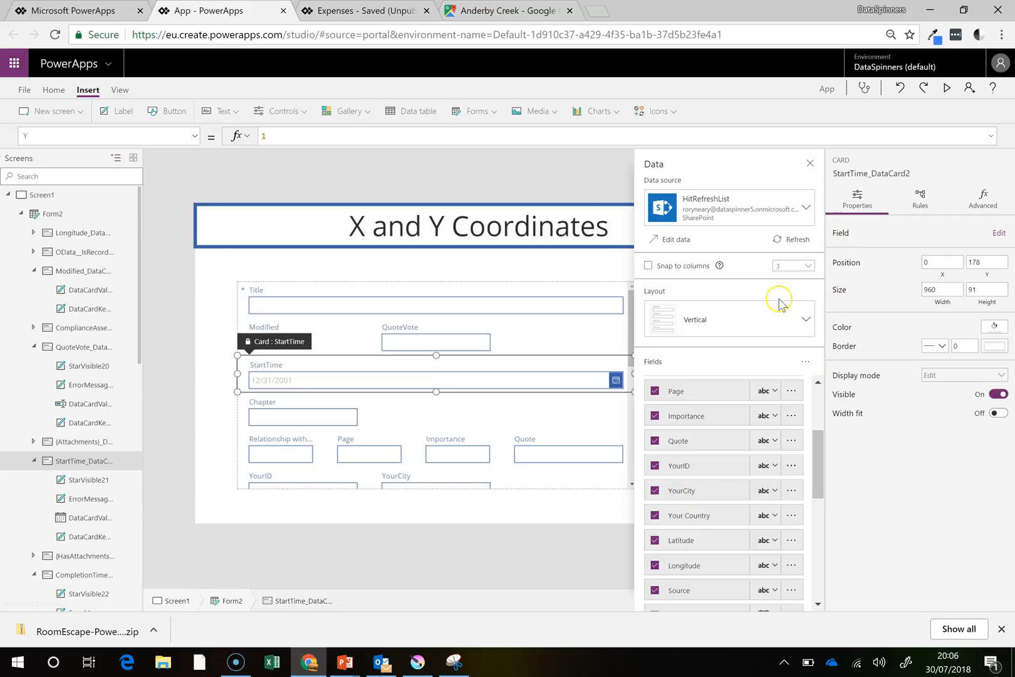
pyautogui.moveTo(425, 387)
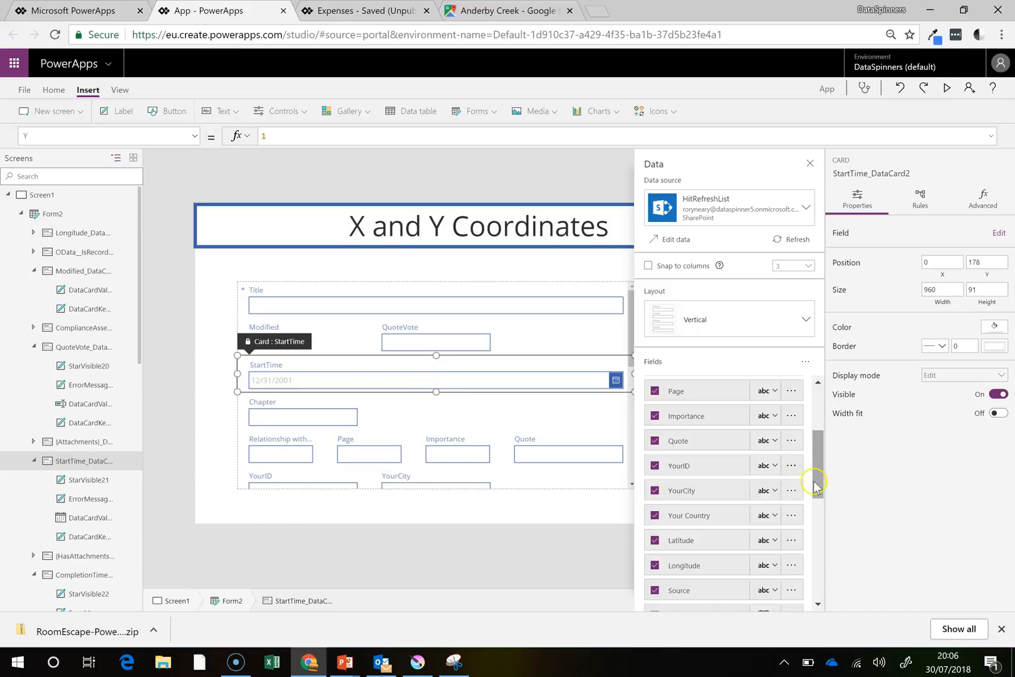
pyautogui.moveTo(451, 423)
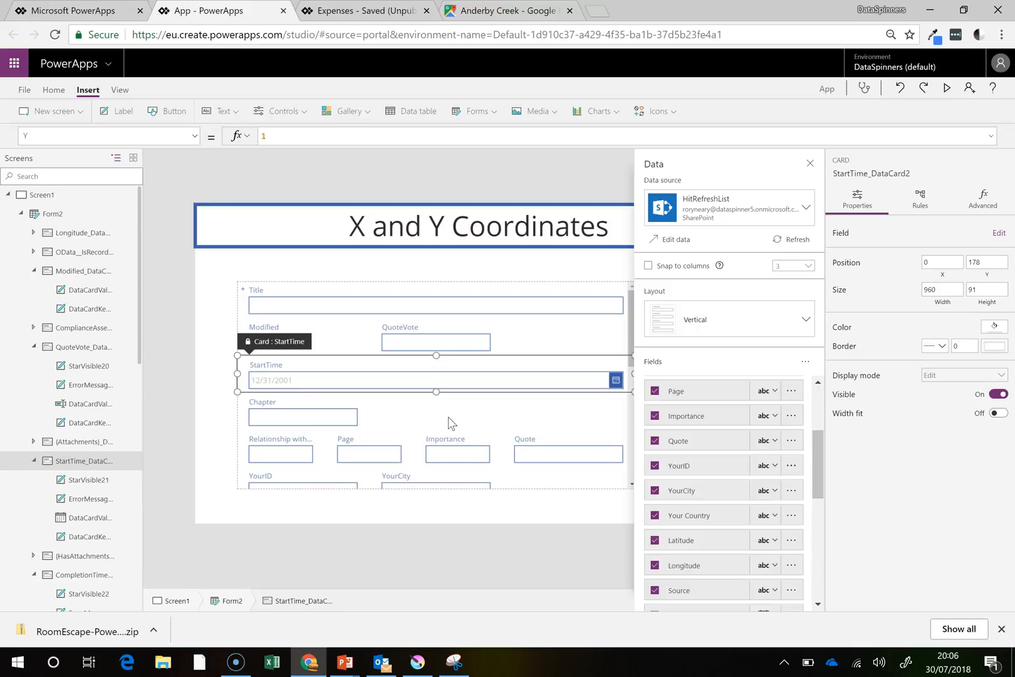
pyautogui.moveTo(382, 300)
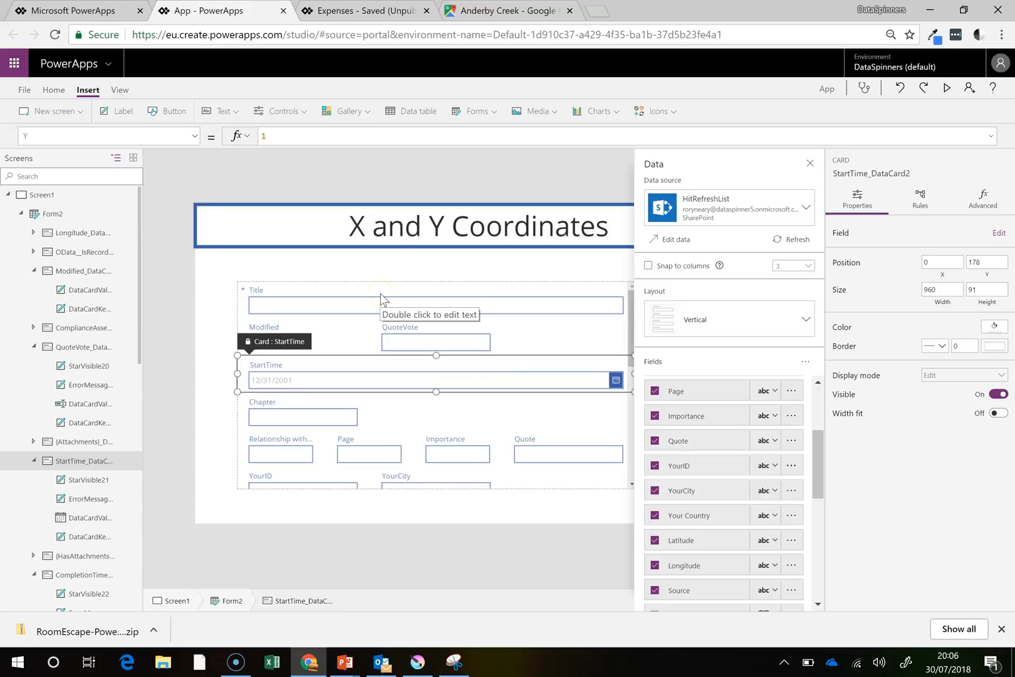
pyautogui.moveTo(583, 22)
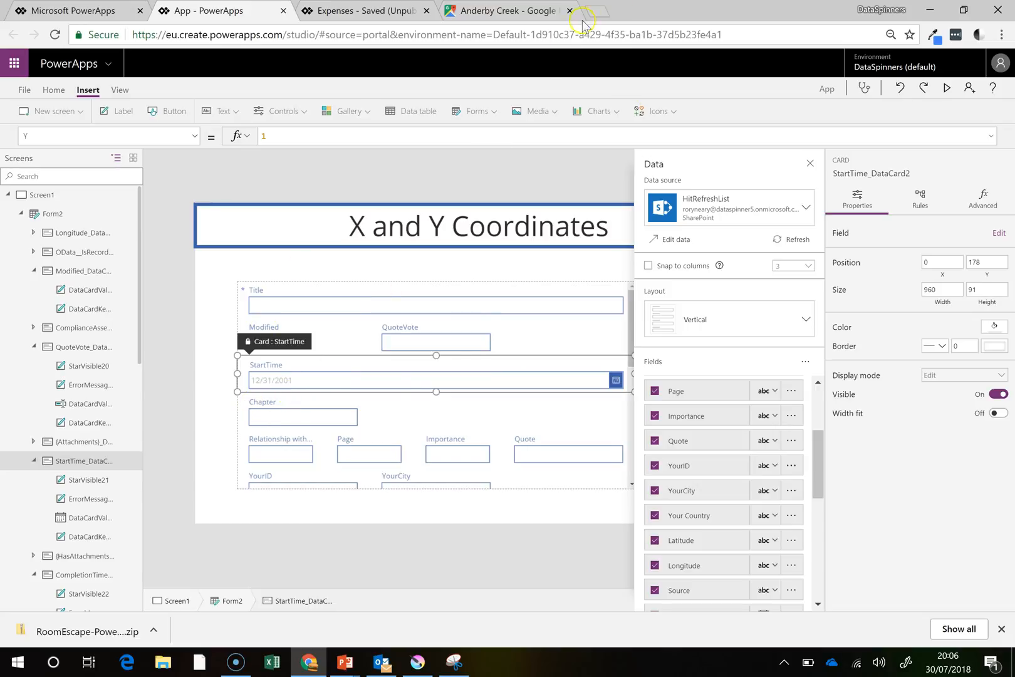
pyautogui.click(453, 662)
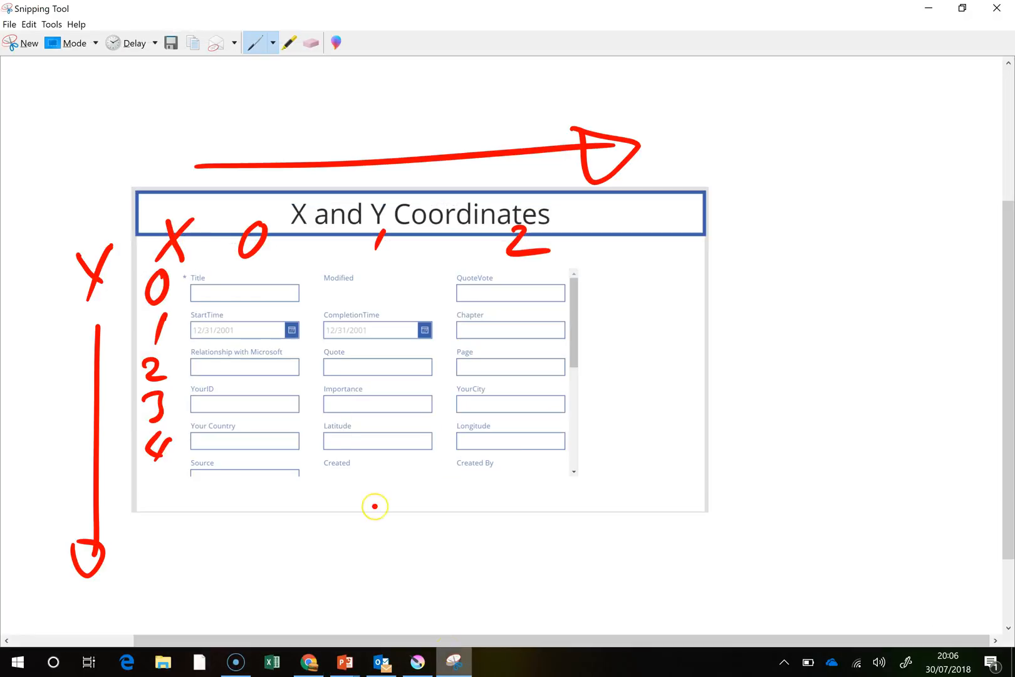